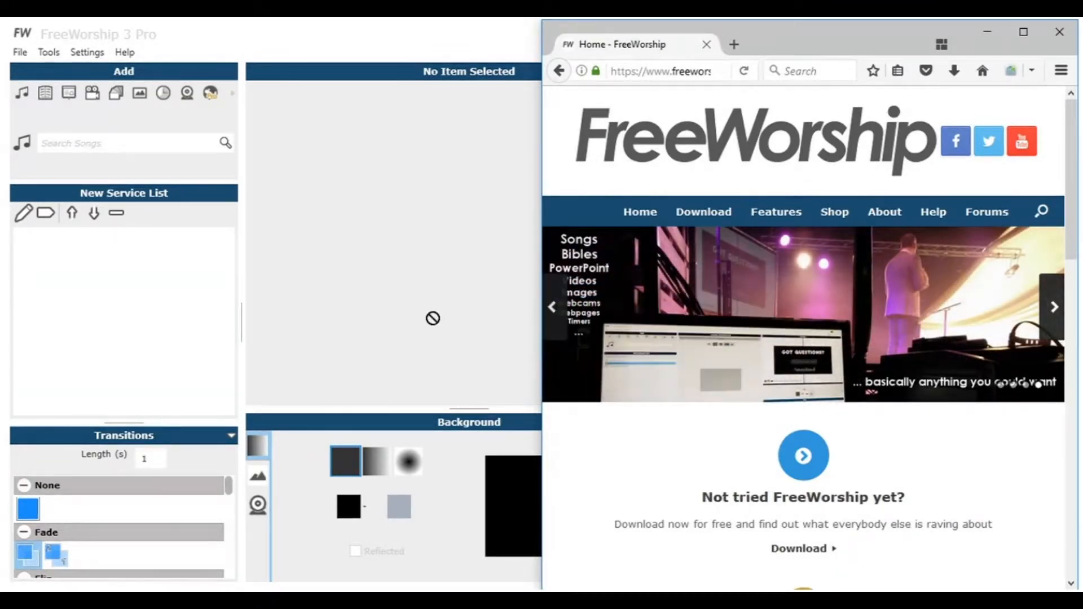
pyautogui.moveTo(104, 321)
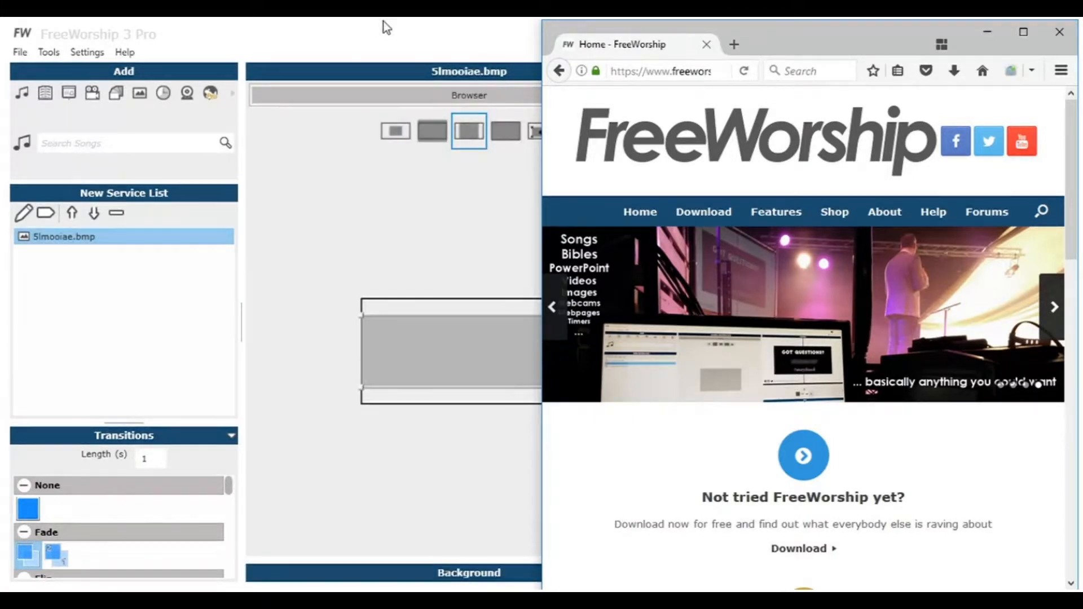
# Step: Compare the website image at smaller, fill-width and other sizing options in the preview
pyautogui.click(705, 44)
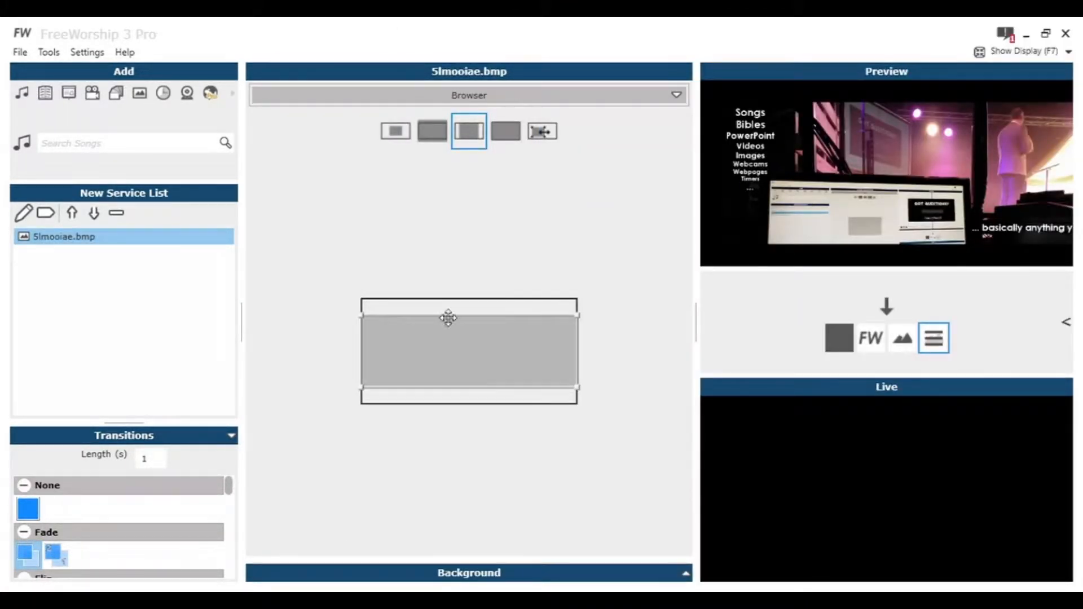
pyautogui.click(395, 131)
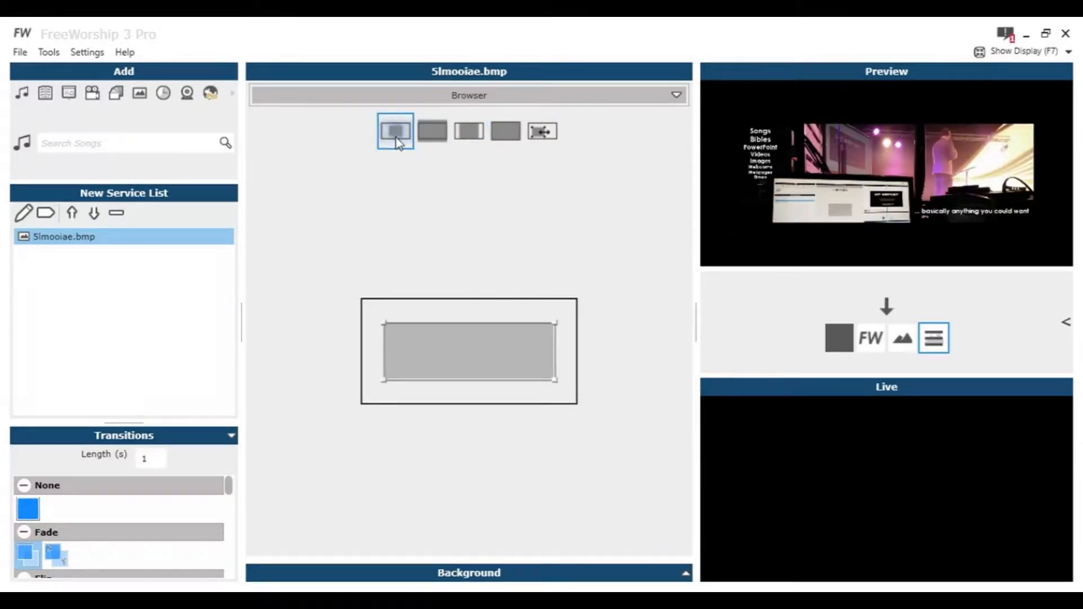
pyautogui.click(468, 130)
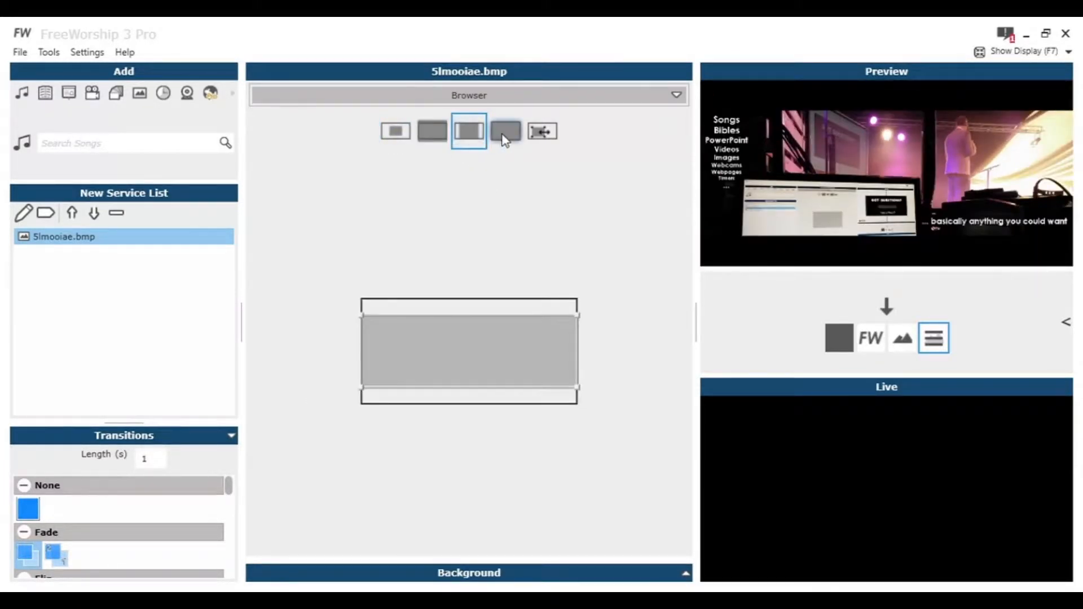
pyautogui.click(541, 131)
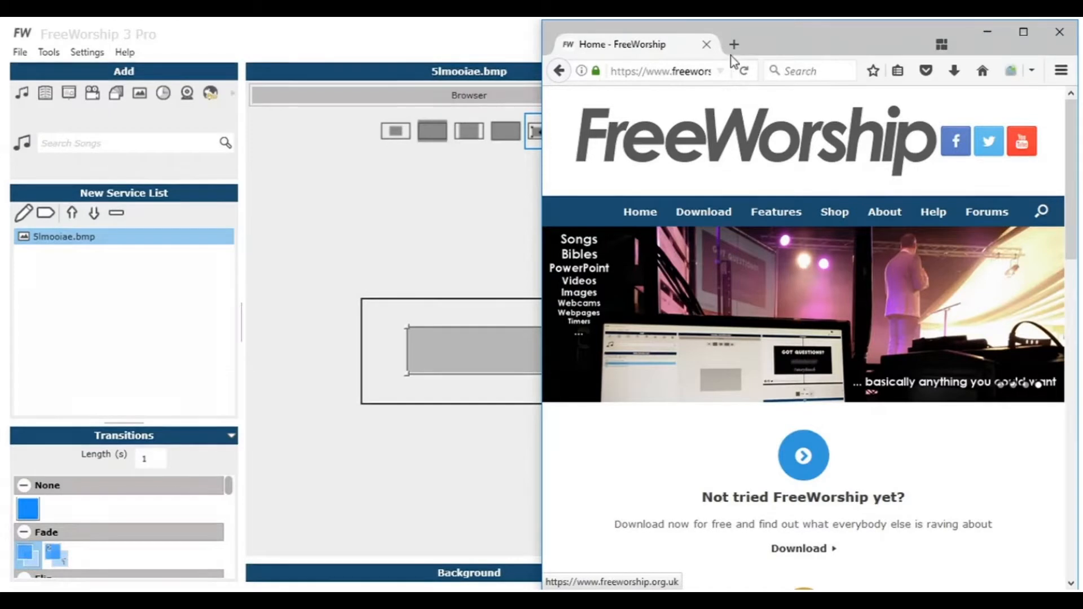
# Step: Load youtube.com from the new-tab tile in a second Firefox tab
pyautogui.click(734, 44)
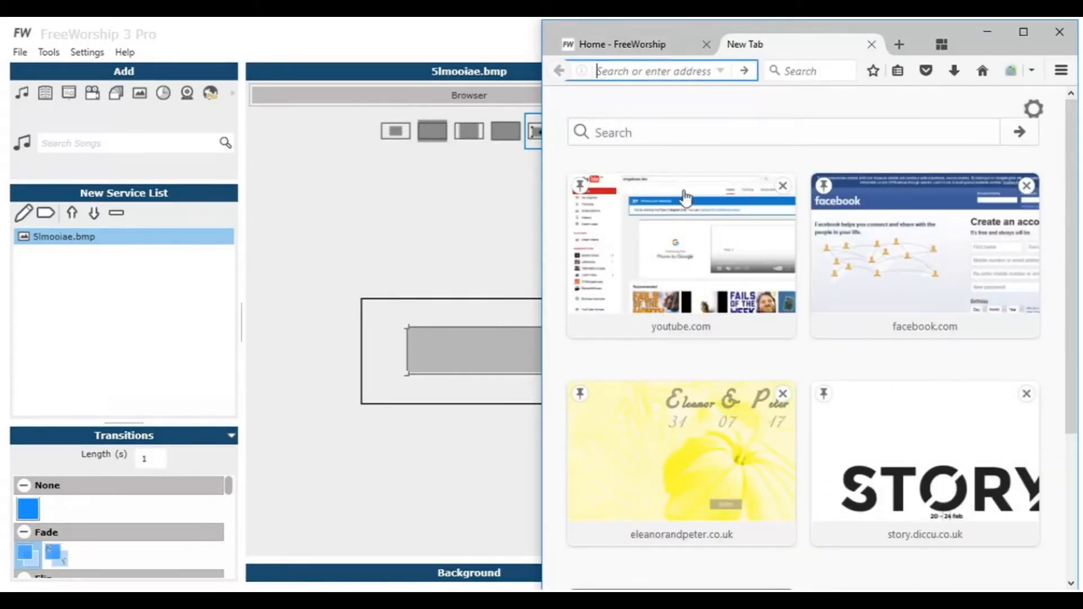
pyautogui.click(681, 248)
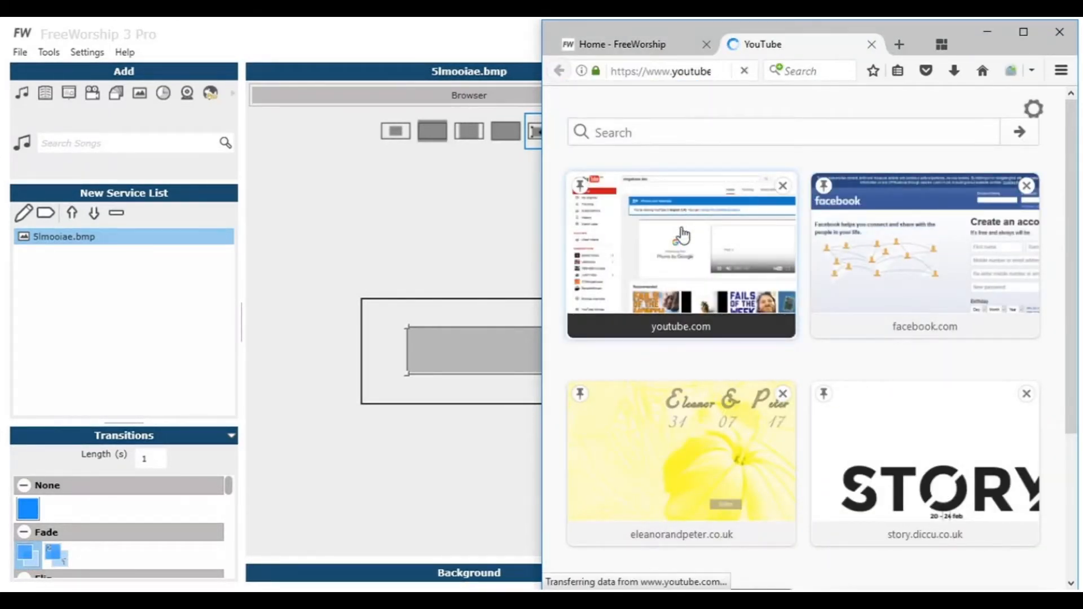